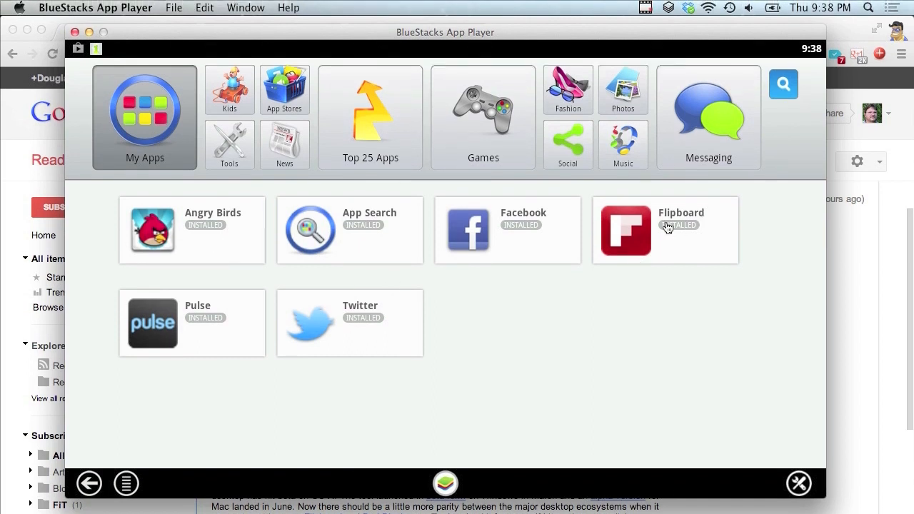
{"action": "mouse_move", "coordinate": [202, 238]}
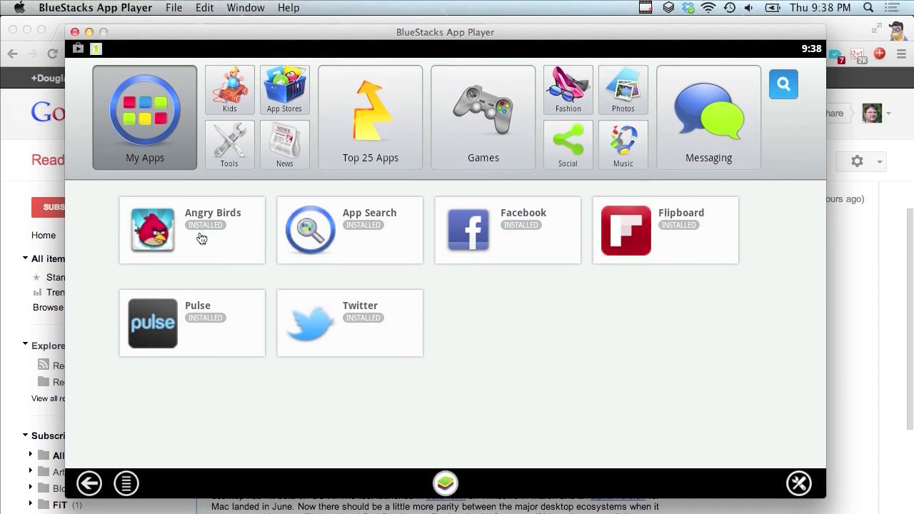
{"action": "mouse_move", "coordinate": [652, 233]}
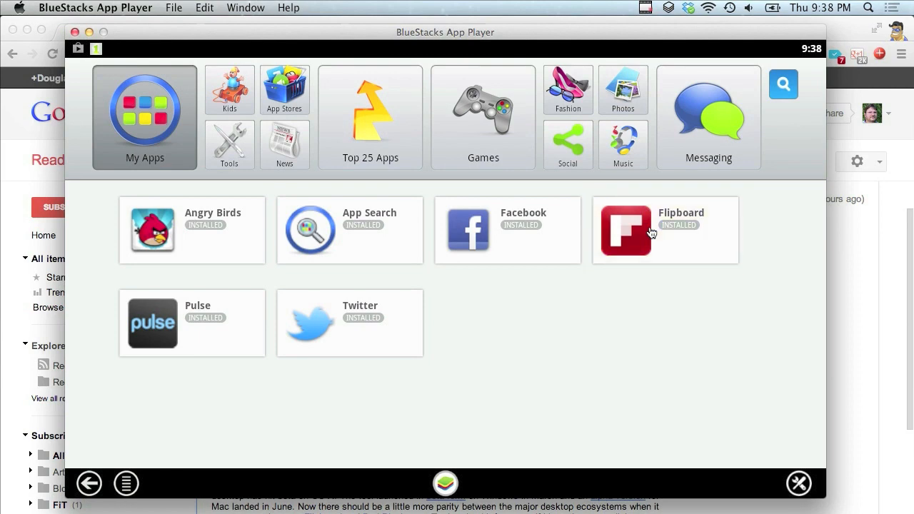
- Launch Flipboard from its tile on the My Apps screen
{"action": "left_click", "coordinate": [650, 230]}
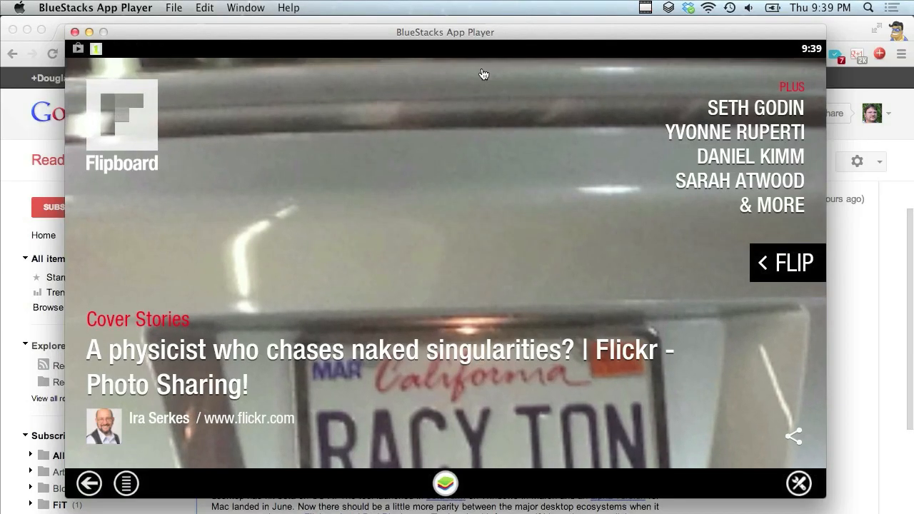
- Flip Flipboard's Cover Stories to the rainbow-near-Sicily story
{"action": "left_click", "coordinate": [787, 261]}
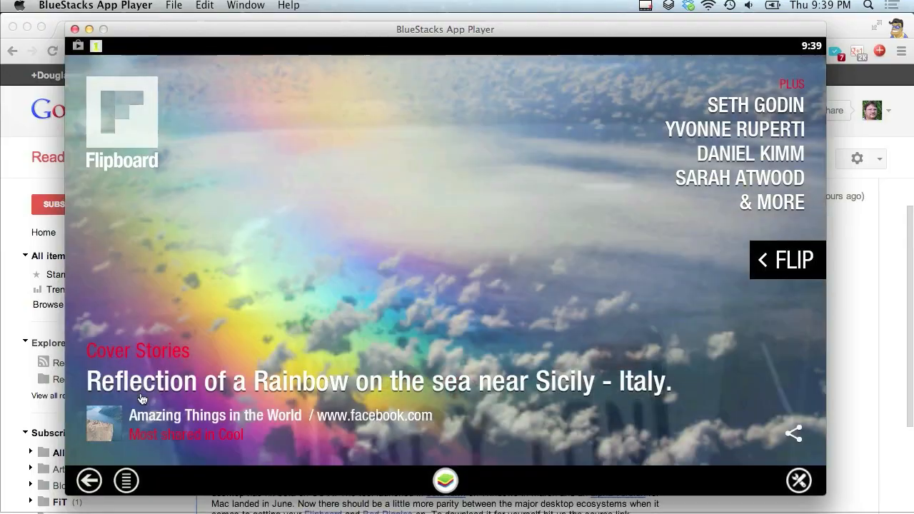
- Leave Flipboard, then start Angry Birds level 6 of the Poached Eggs episode
{"action": "left_click", "coordinate": [90, 480]}
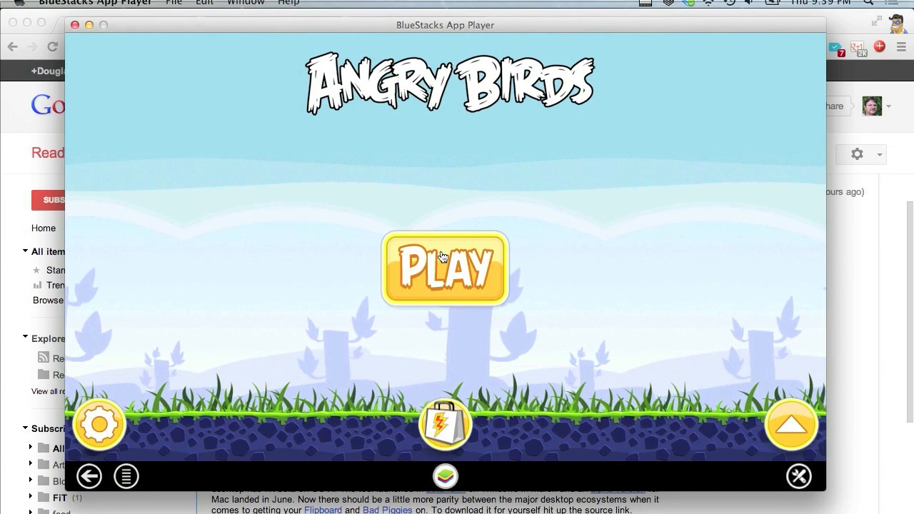
{"action": "left_click", "coordinate": [444, 271]}
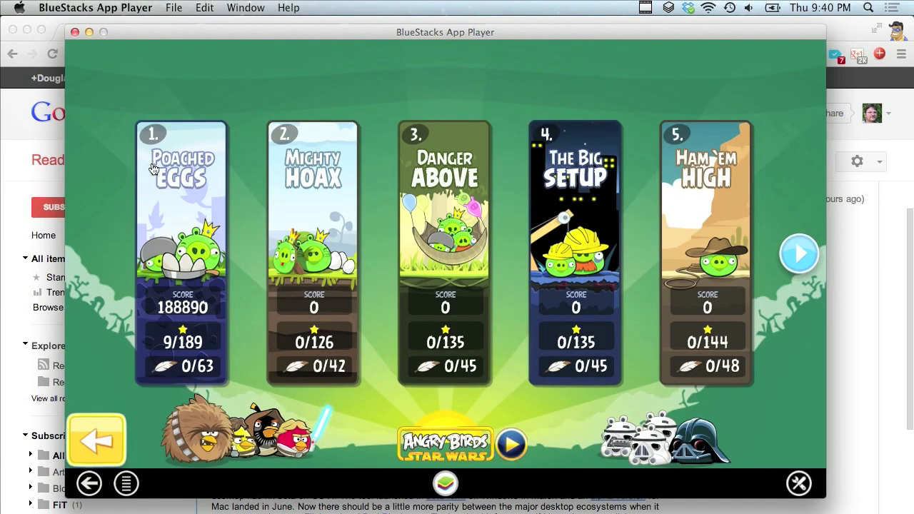
{"action": "left_click", "coordinate": [181, 171]}
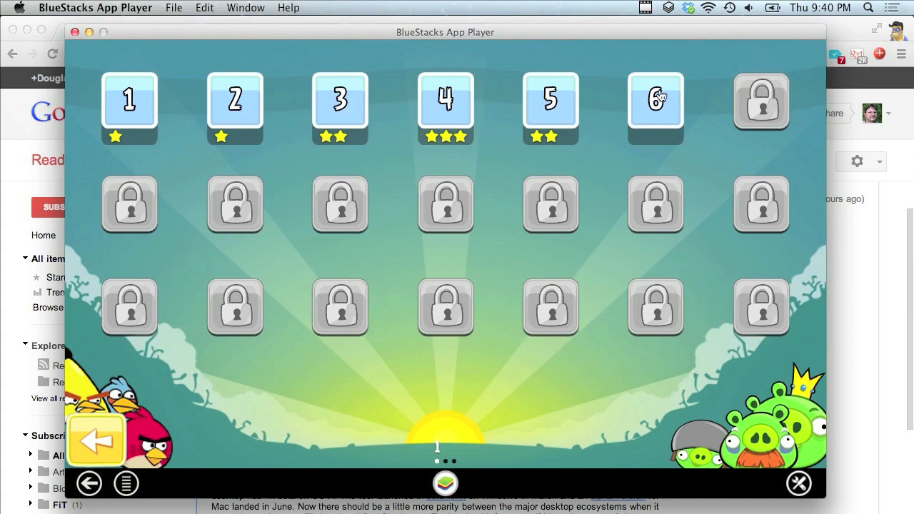
{"action": "left_click", "coordinate": [657, 100]}
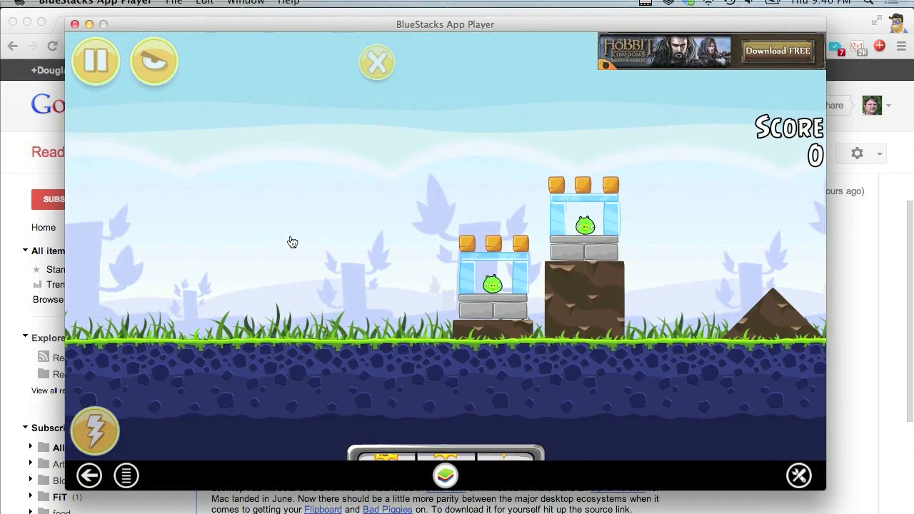
- Play Angry Birds level 1-6 to a score of 2300
{"action": "scroll", "scroll_direction": "down", "scroll_amount": 3}
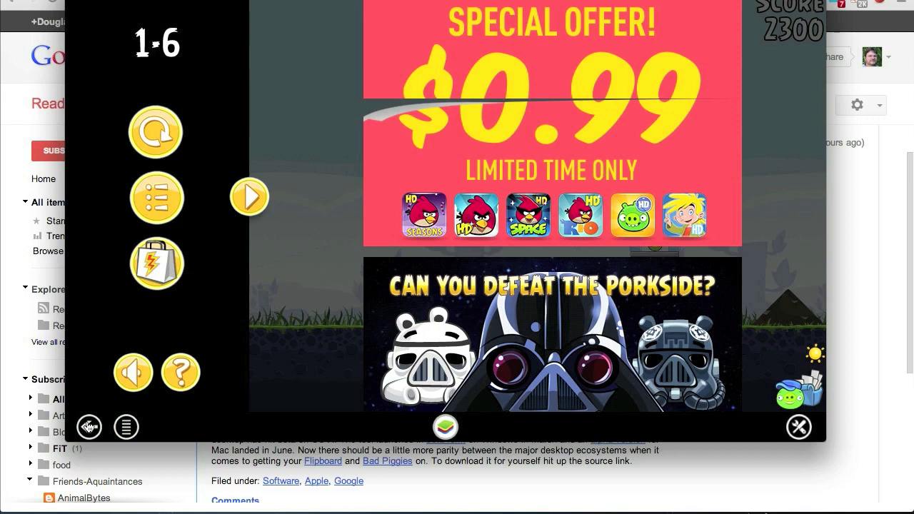
- Back out to the Angry Birds title screen and confirm quitting
{"action": "left_click", "coordinate": [249, 198]}
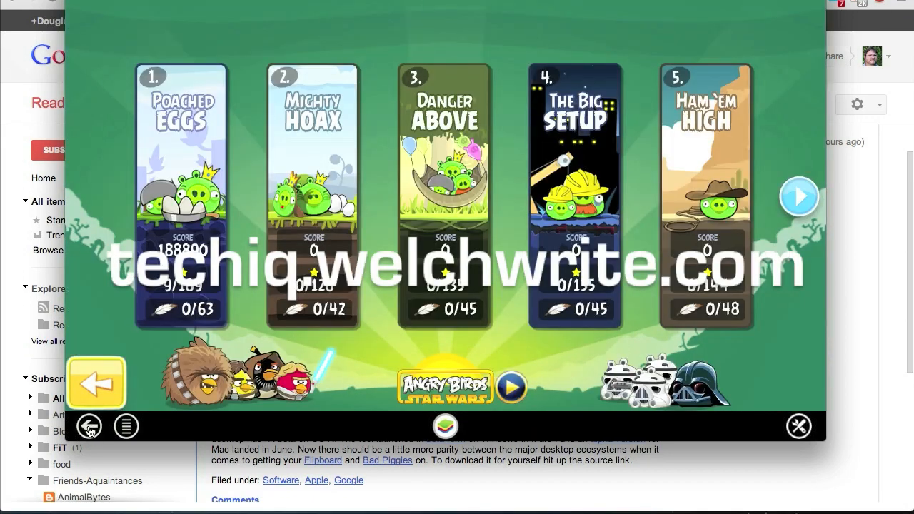
{"action": "left_click", "coordinate": [90, 426]}
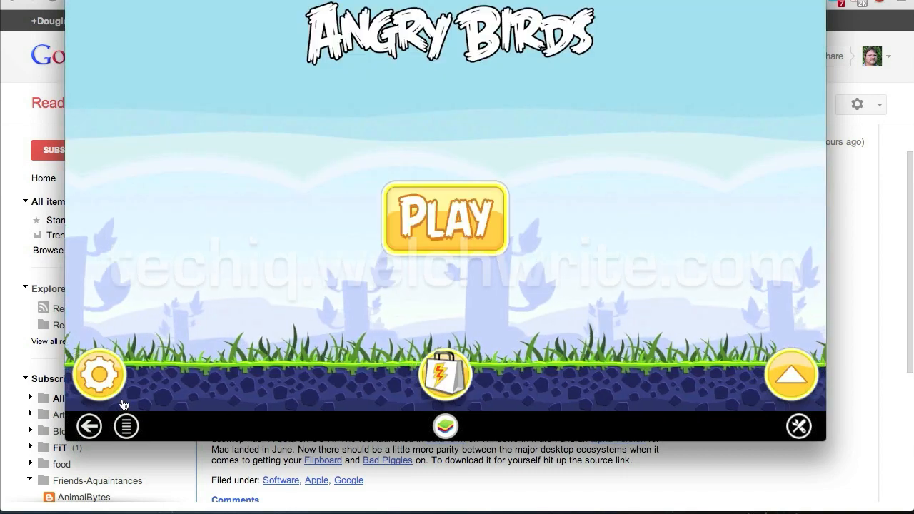
{"action": "left_click", "coordinate": [798, 427]}
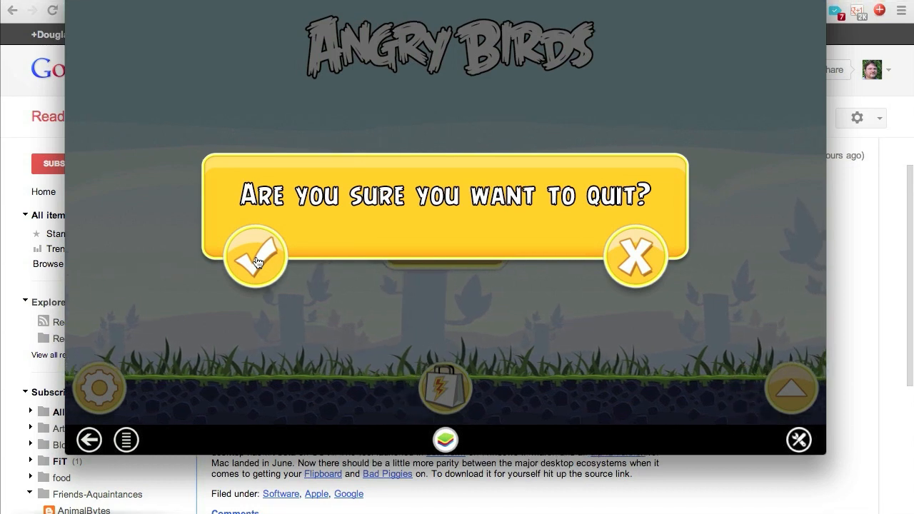
{"action": "left_click", "coordinate": [255, 258]}
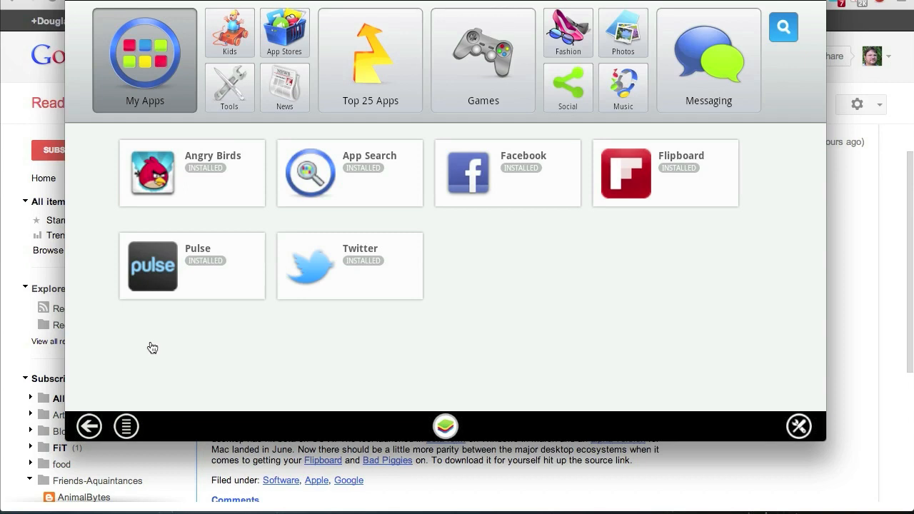